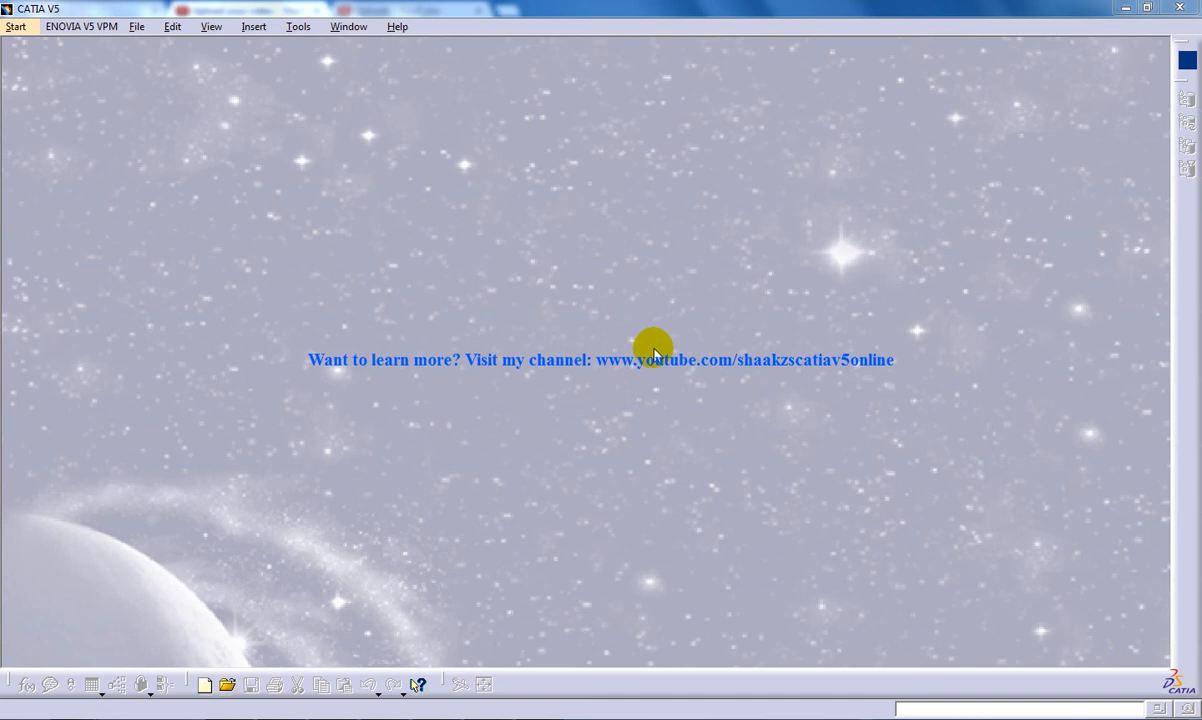
{"action": "mouse_move", "coordinate": [60, 60]}
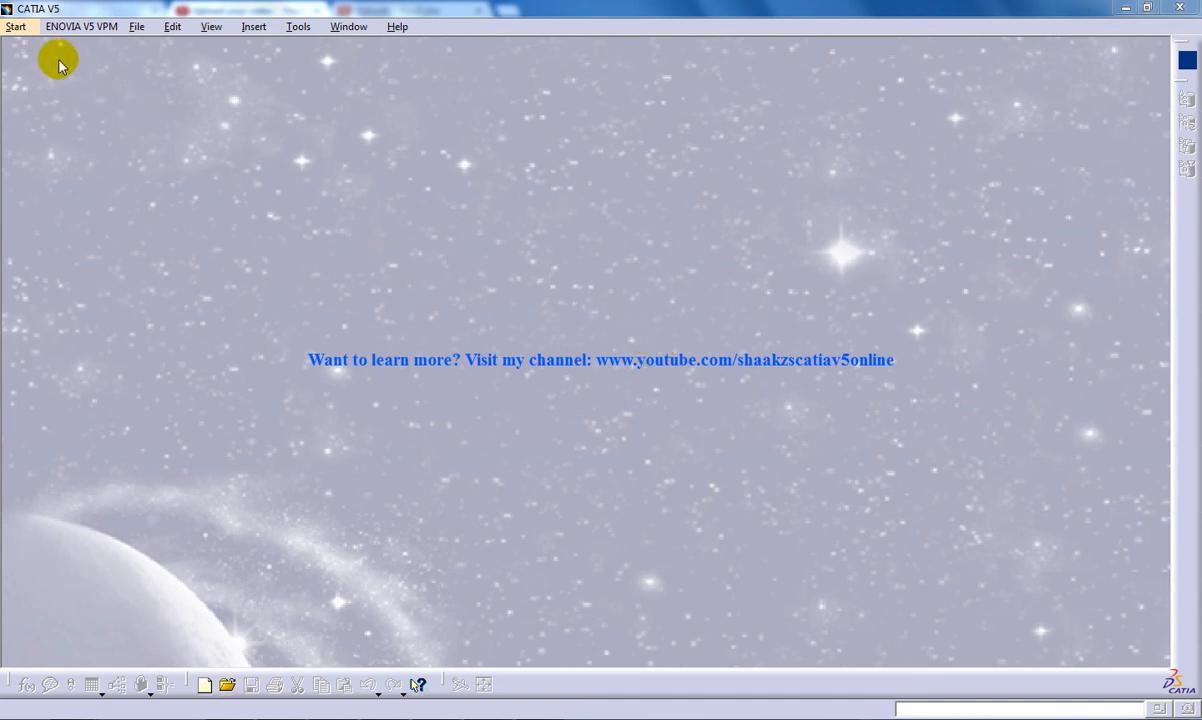
Start a new Part Design part, keeping the default name Part1.
{"action": "left_click", "coordinate": [16, 26]}
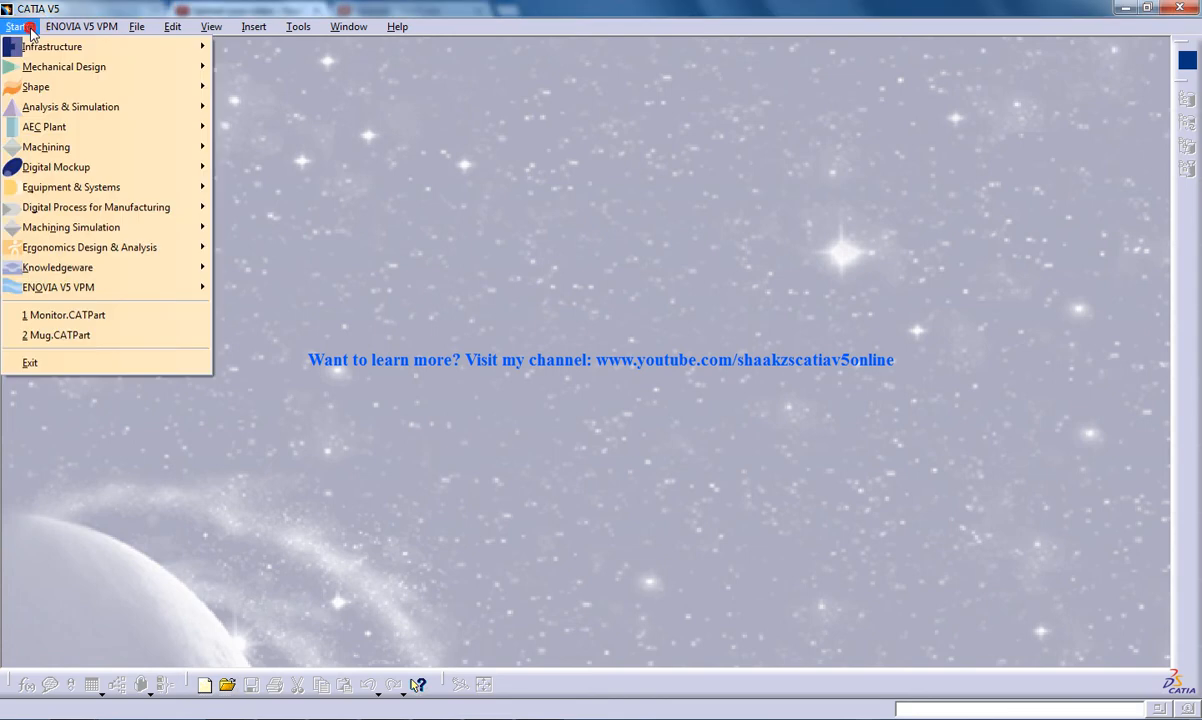
{"action": "mouse_move", "coordinate": [64, 66]}
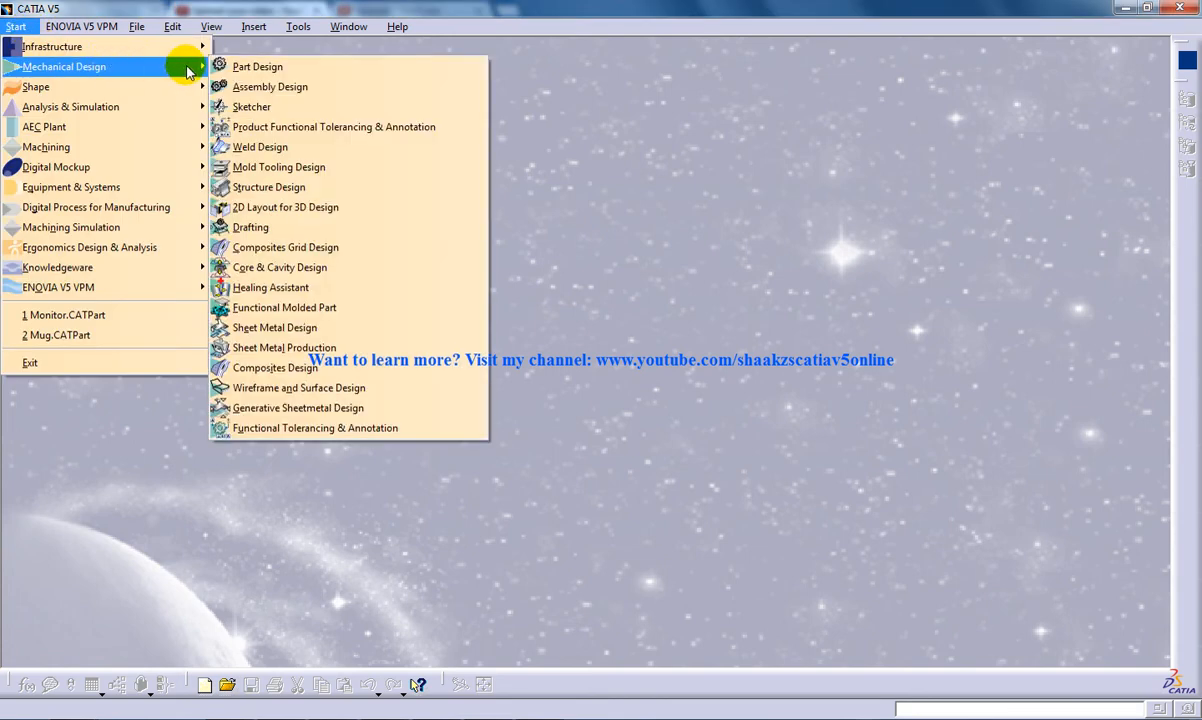
{"action": "left_click", "coordinate": [256, 66]}
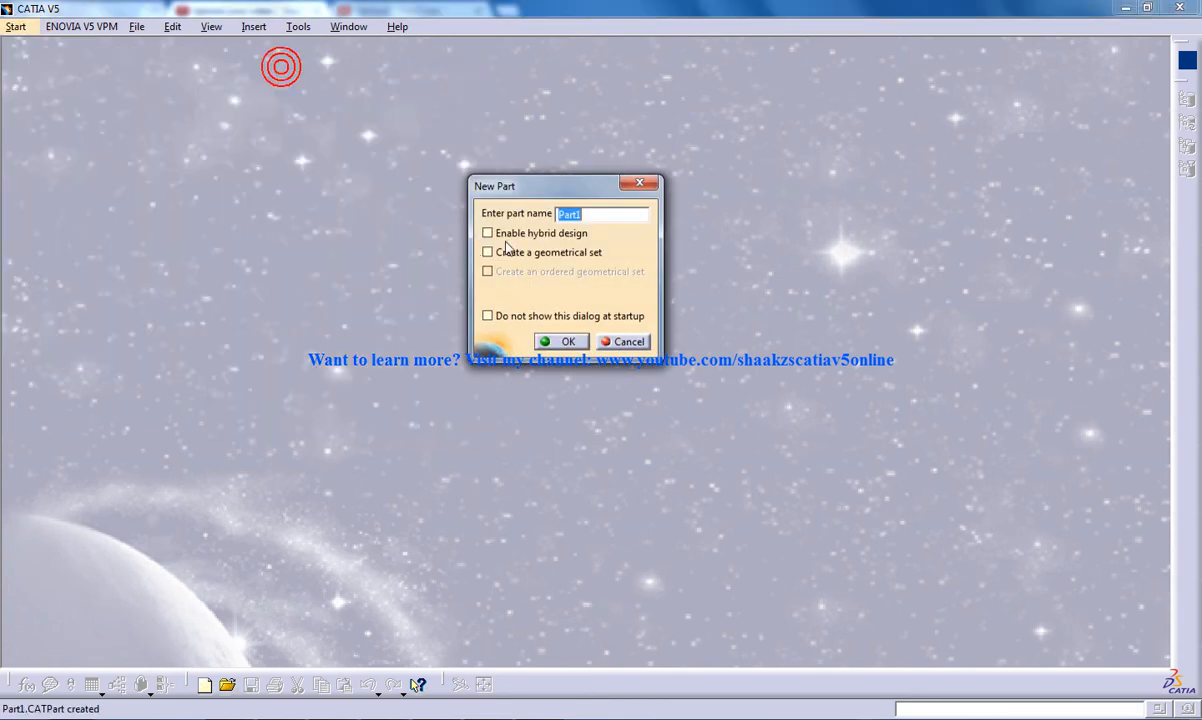
{"action": "left_click", "coordinate": [562, 340]}
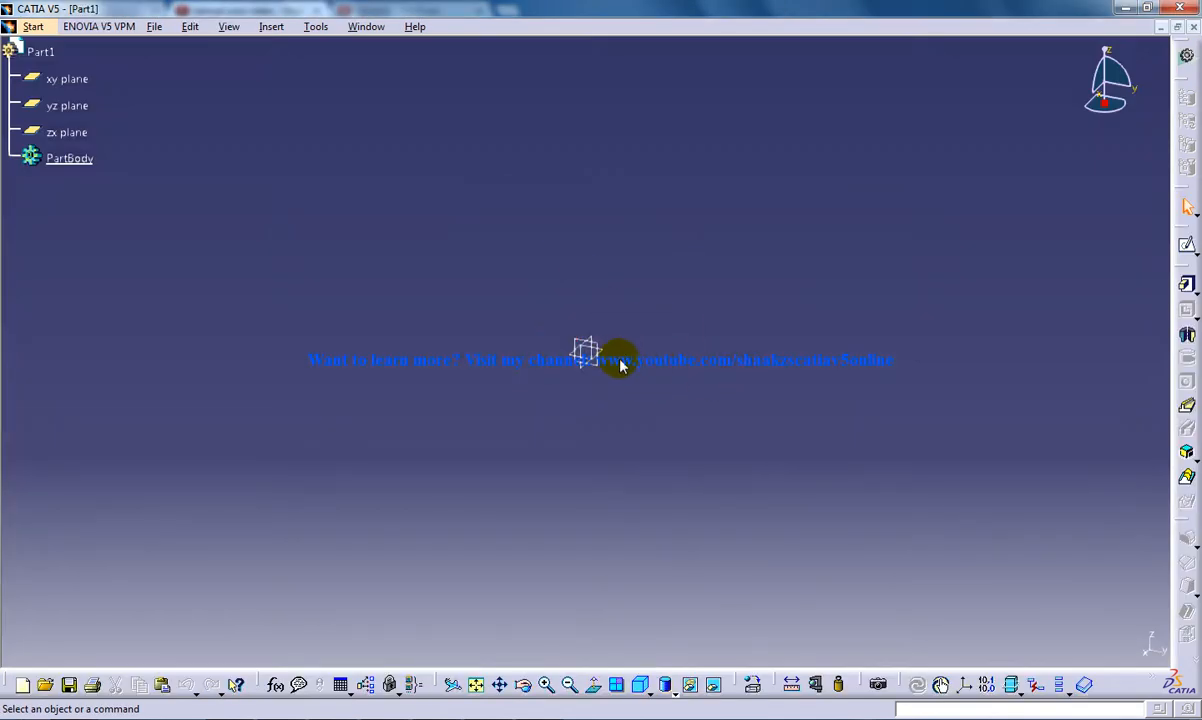
Sketch the stepped shaft outline on a reference plane with the Profile tool.
{"action": "left_click", "coordinate": [68, 78]}
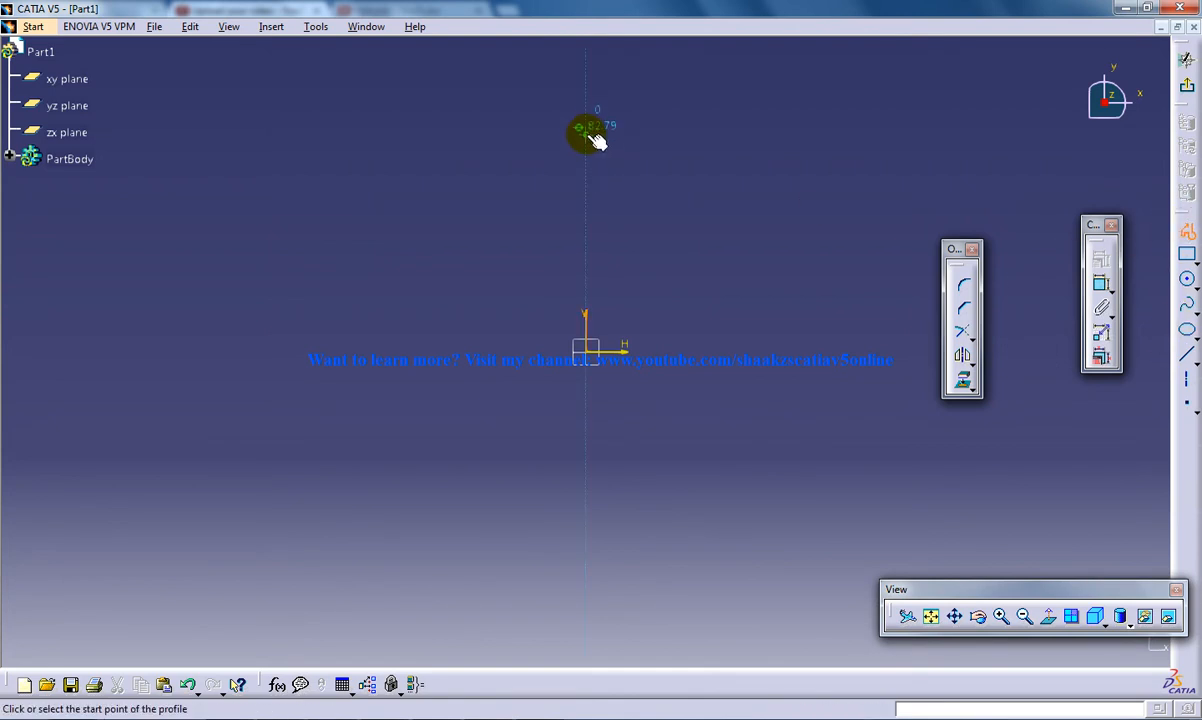
{"action": "left_click", "coordinate": [588, 128]}
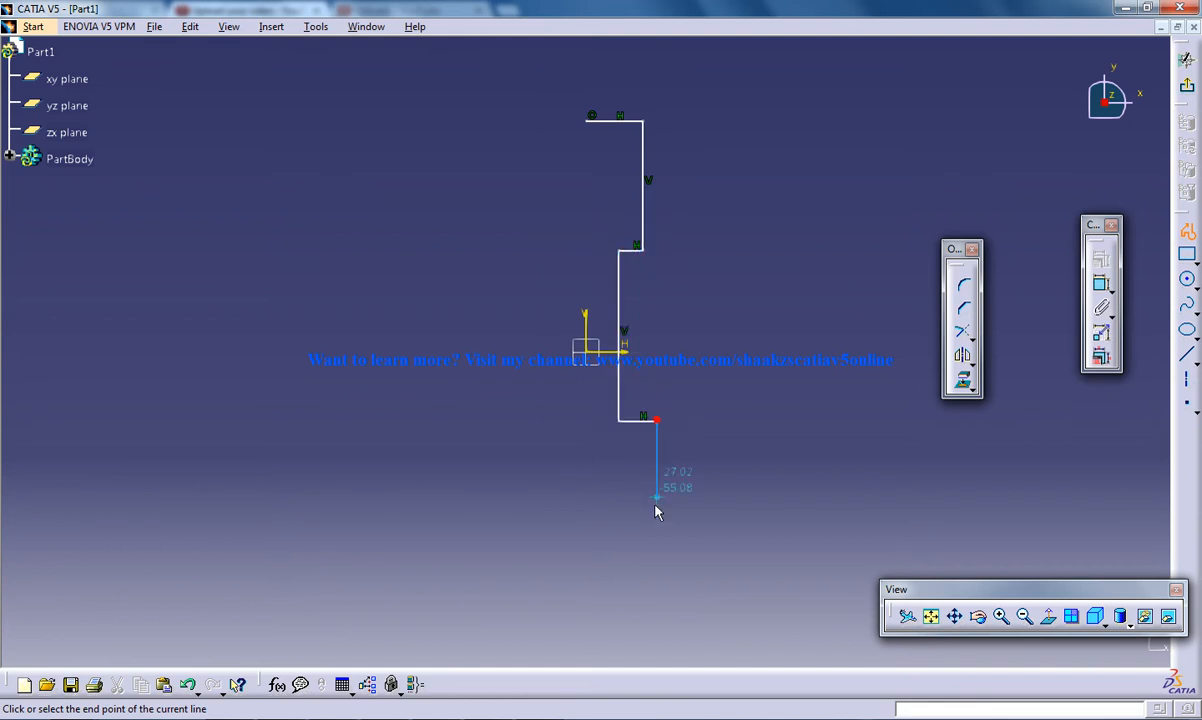
{"action": "left_click", "coordinate": [656, 604]}
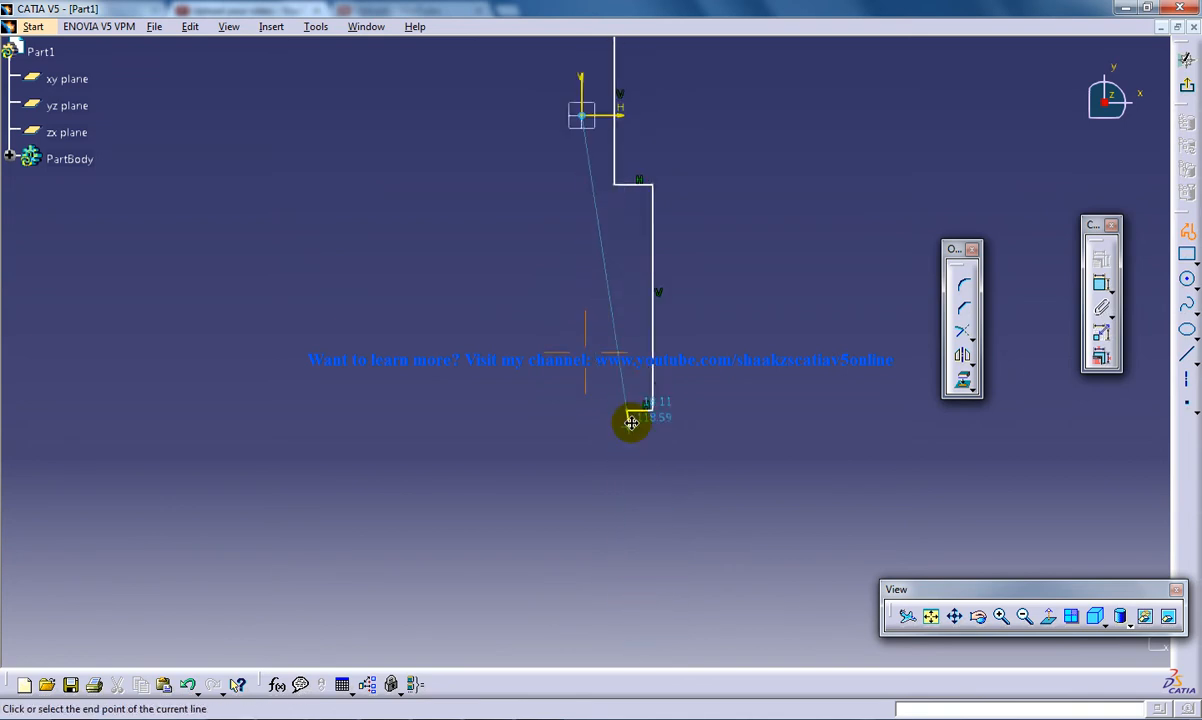
{"action": "left_click", "coordinate": [630, 420]}
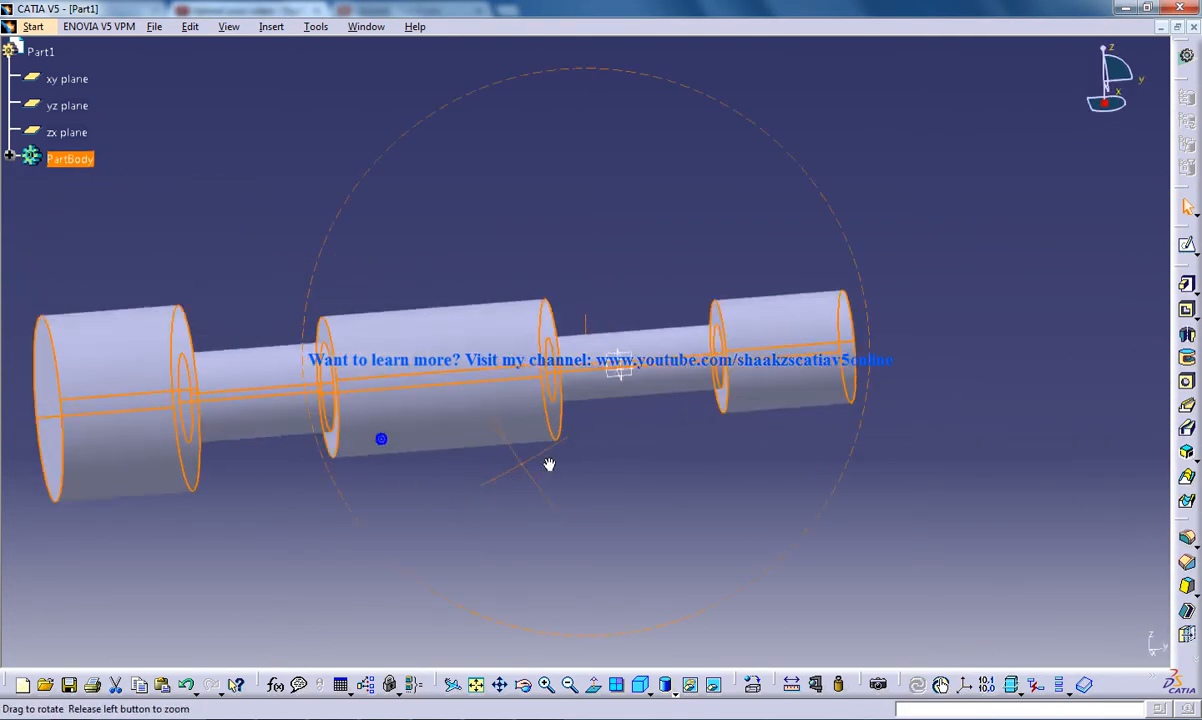
Rotate and zoom in on the shoulder where the shaft steps to a narrower diameter.
{"action": "left_click_drag", "start_coordinate": [548, 464], "coordinate": [784, 384]}
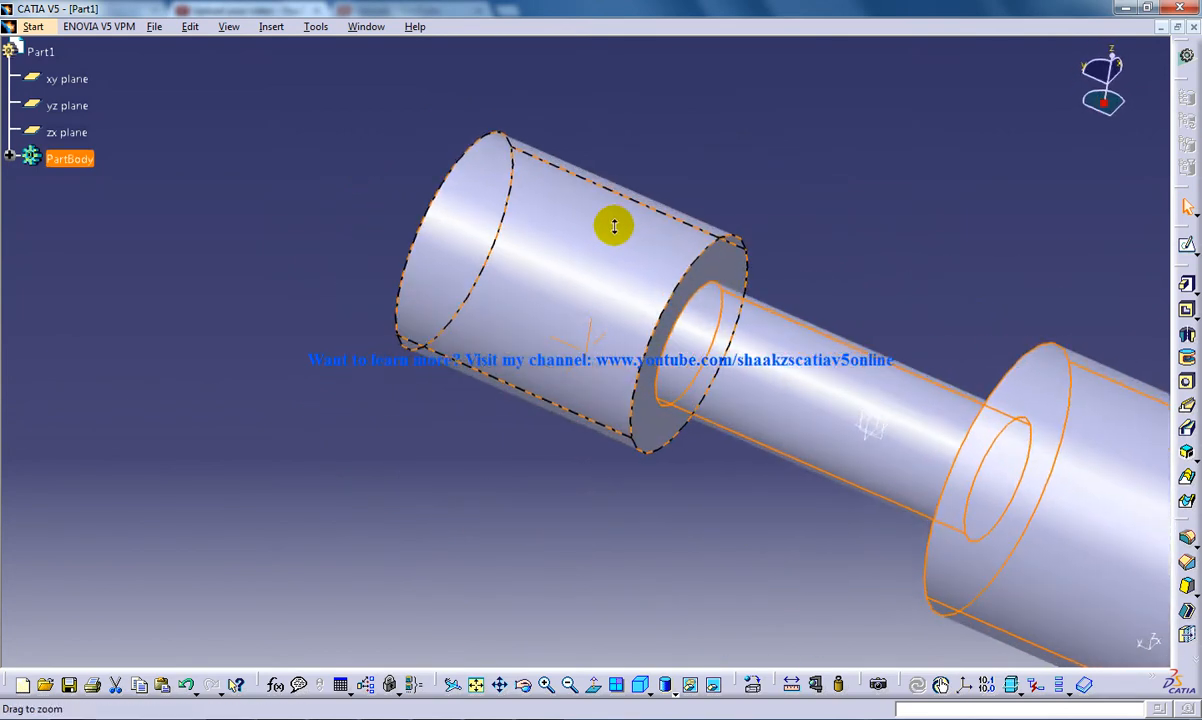
{"action": "left_click_drag", "start_coordinate": [614, 226], "coordinate": [630, 260]}
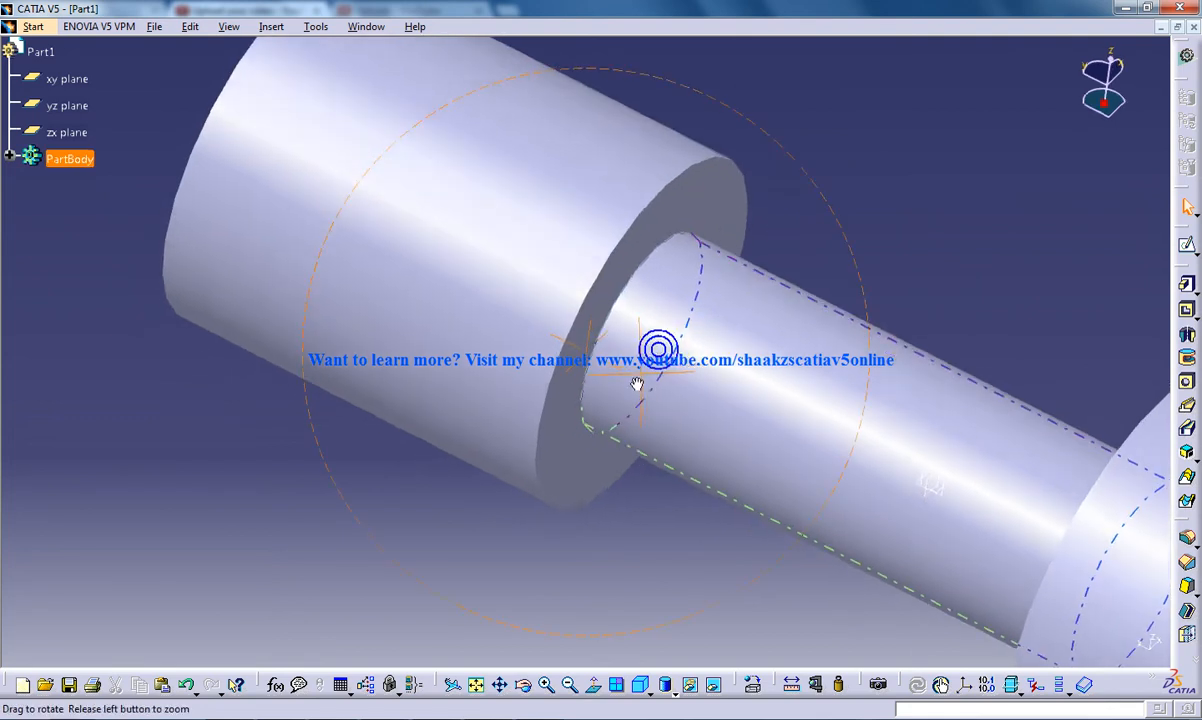
{"action": "left_click_drag", "start_coordinate": [658, 384], "coordinate": [656, 318]}
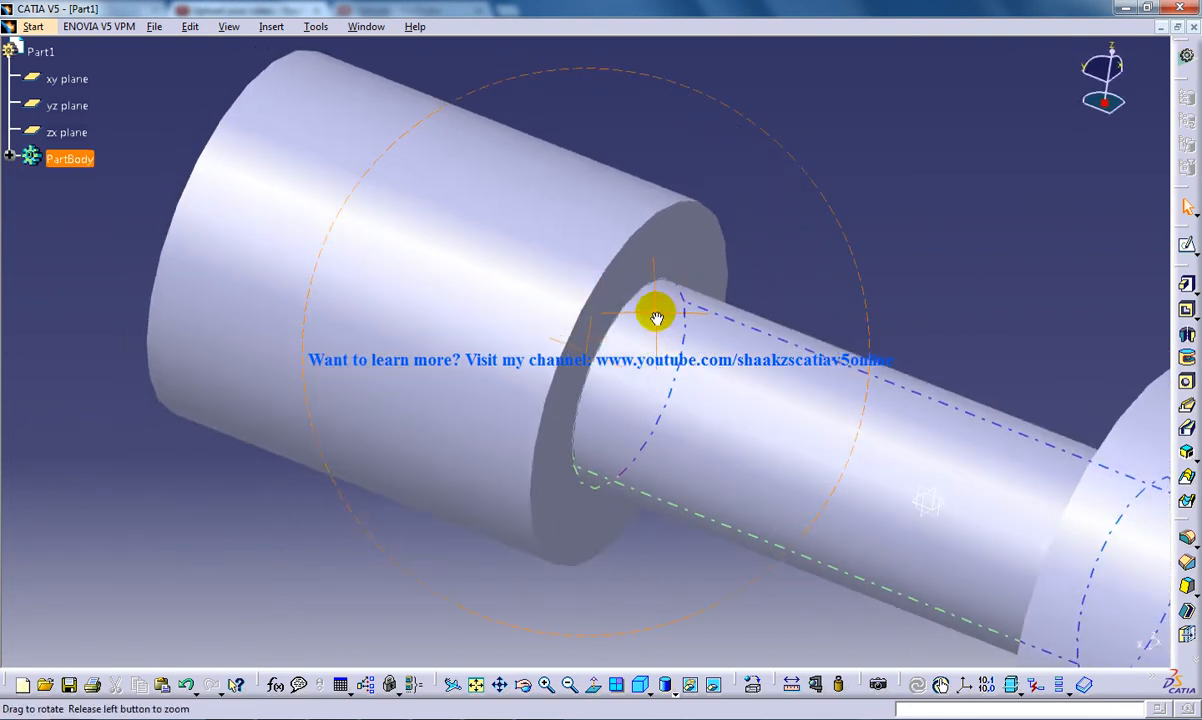
{"action": "left_click_drag", "start_coordinate": [656, 318], "coordinate": [650, 336]}
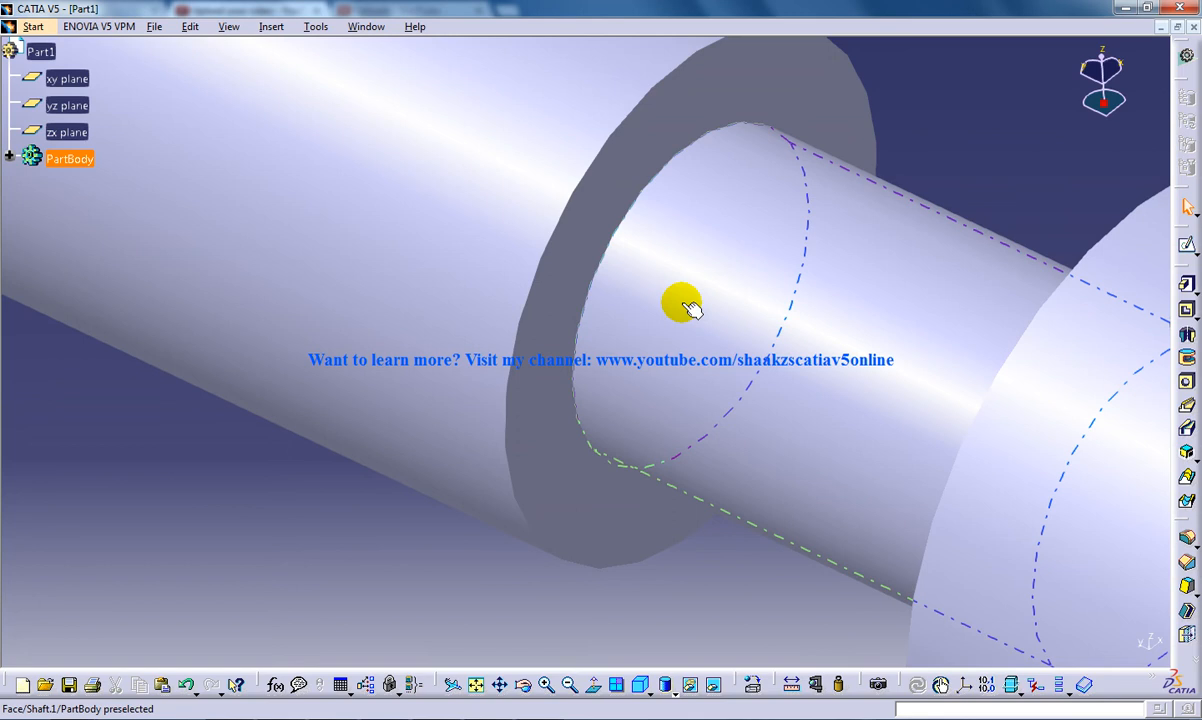
Orbit about the rotation center to face the ring-shaped shoulder of the shaft.
{"action": "left_click_drag", "start_coordinate": [686, 304], "coordinate": [530, 344]}
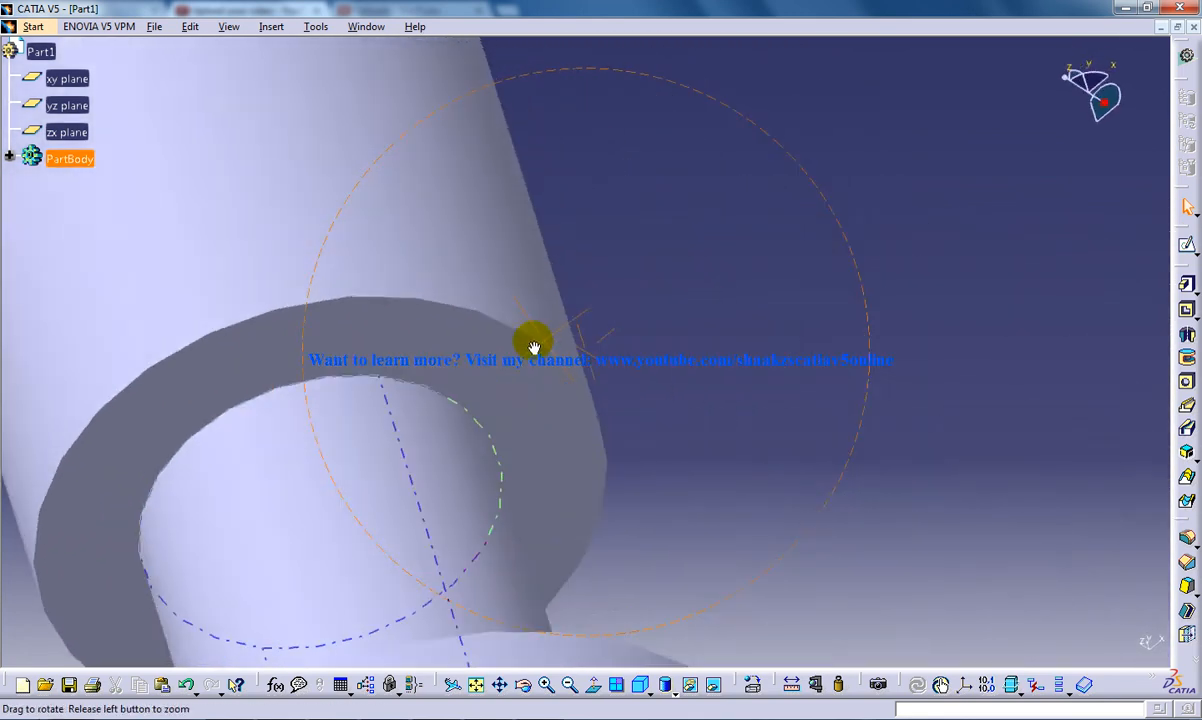
{"action": "left_click_drag", "start_coordinate": [532, 340], "coordinate": [604, 288]}
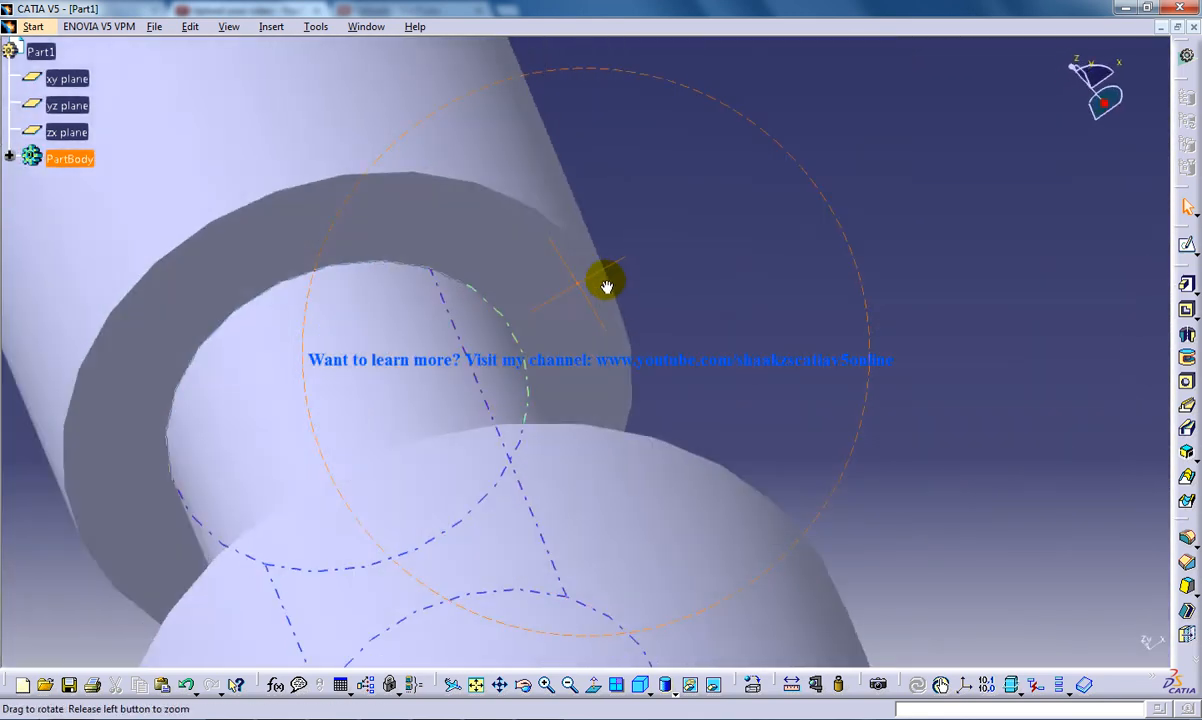
{"action": "left_click_drag", "start_coordinate": [604, 284], "coordinate": [740, 264]}
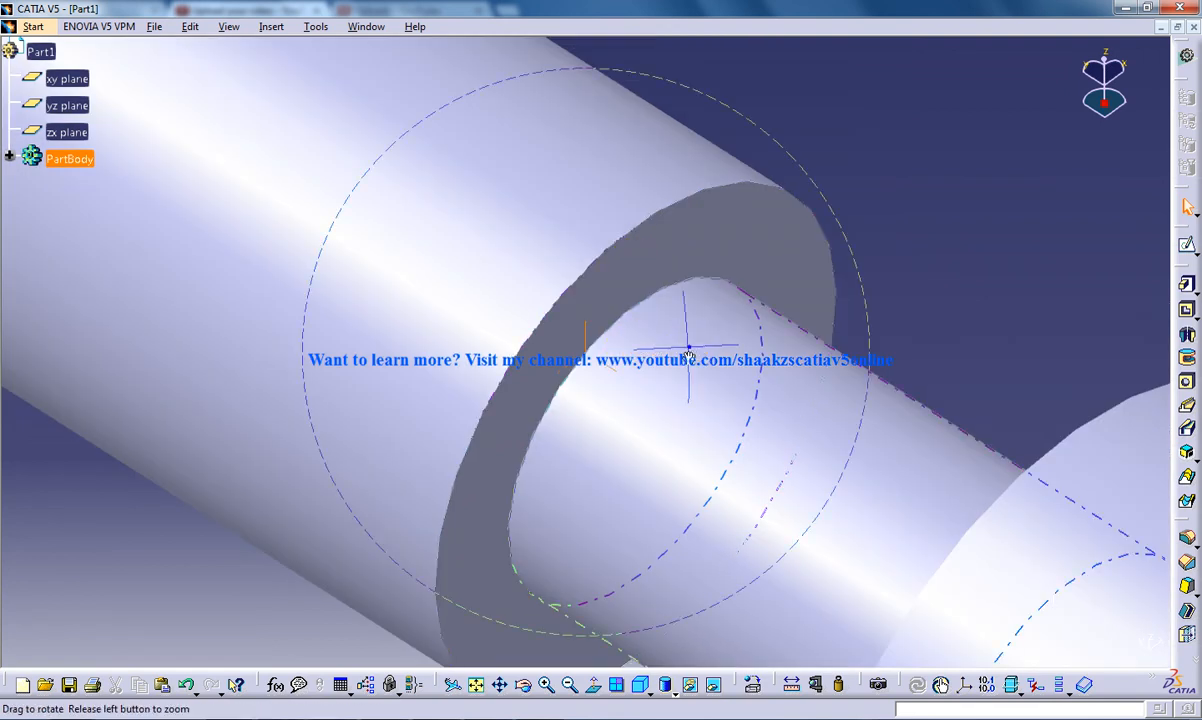
{"action": "left_click_drag", "start_coordinate": [688, 350], "coordinate": [550, 150]}
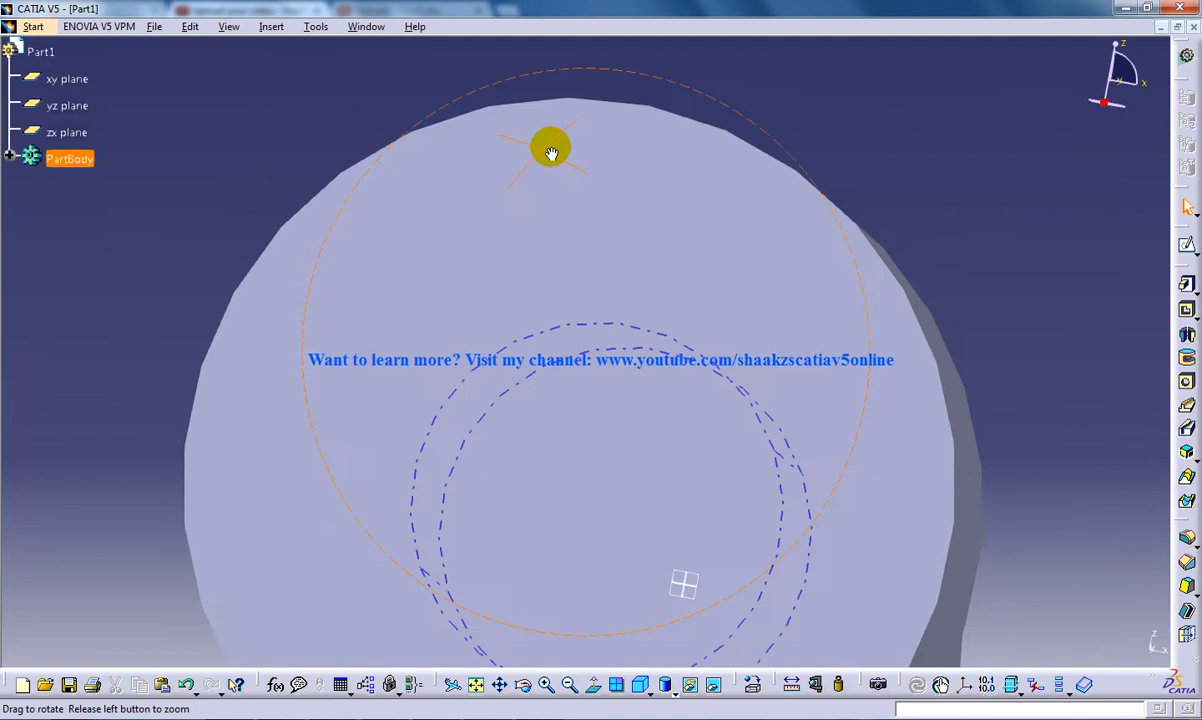
{"action": "left_click_drag", "start_coordinate": [550, 150], "coordinate": [730, 296]}
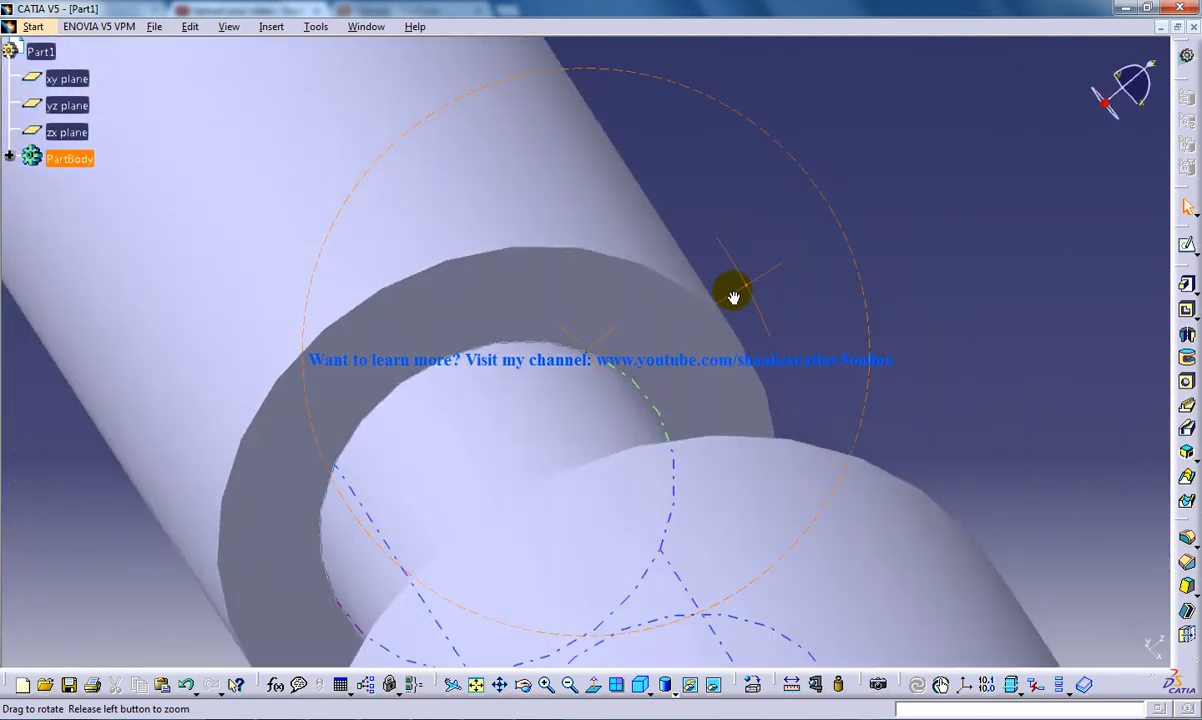
{"action": "left_click_drag", "start_coordinate": [732, 296], "coordinate": [572, 356]}
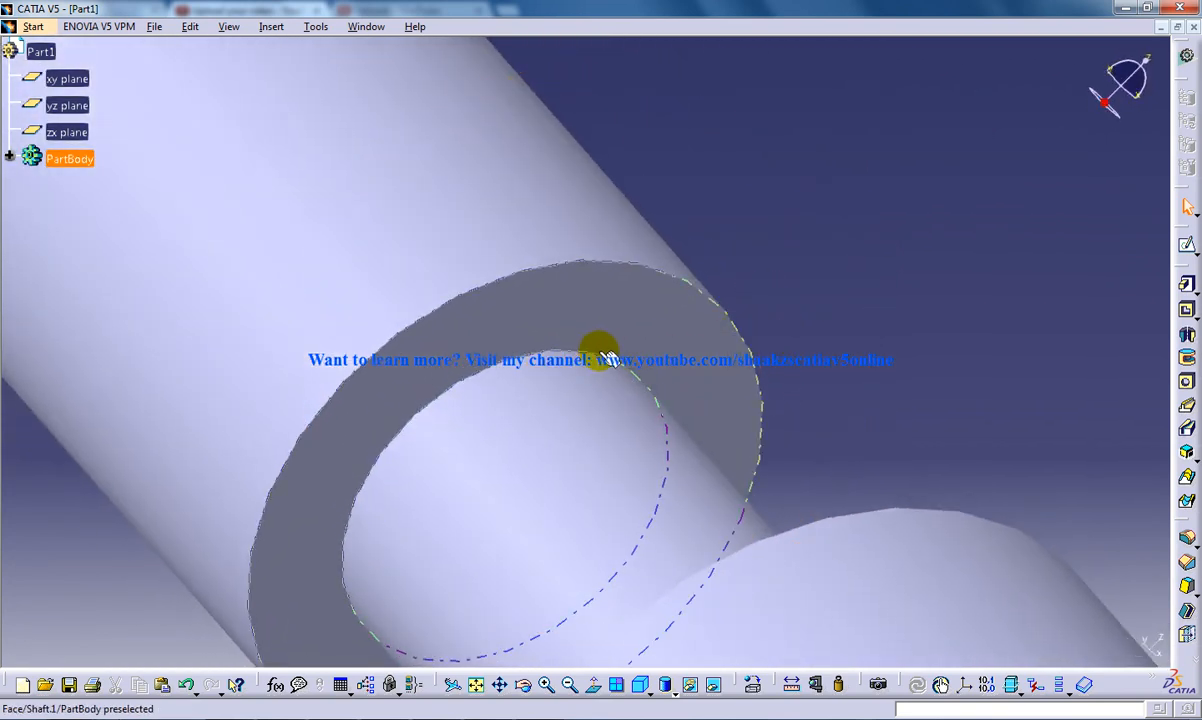
Orbit around the shoulder, then zoom out to show the whole stepped shaft.
{"action": "left_click_drag", "start_coordinate": [600, 350], "coordinate": [510, 310]}
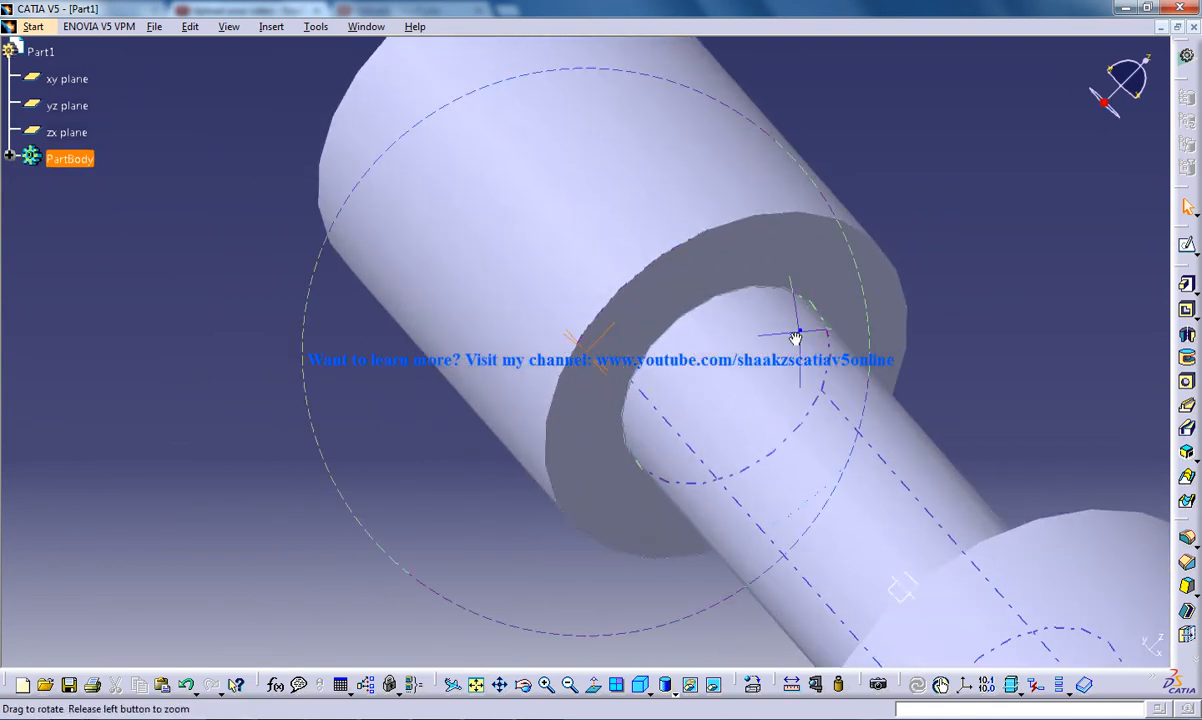
{"action": "left_click_drag", "start_coordinate": [796, 336], "coordinate": [844, 330]}
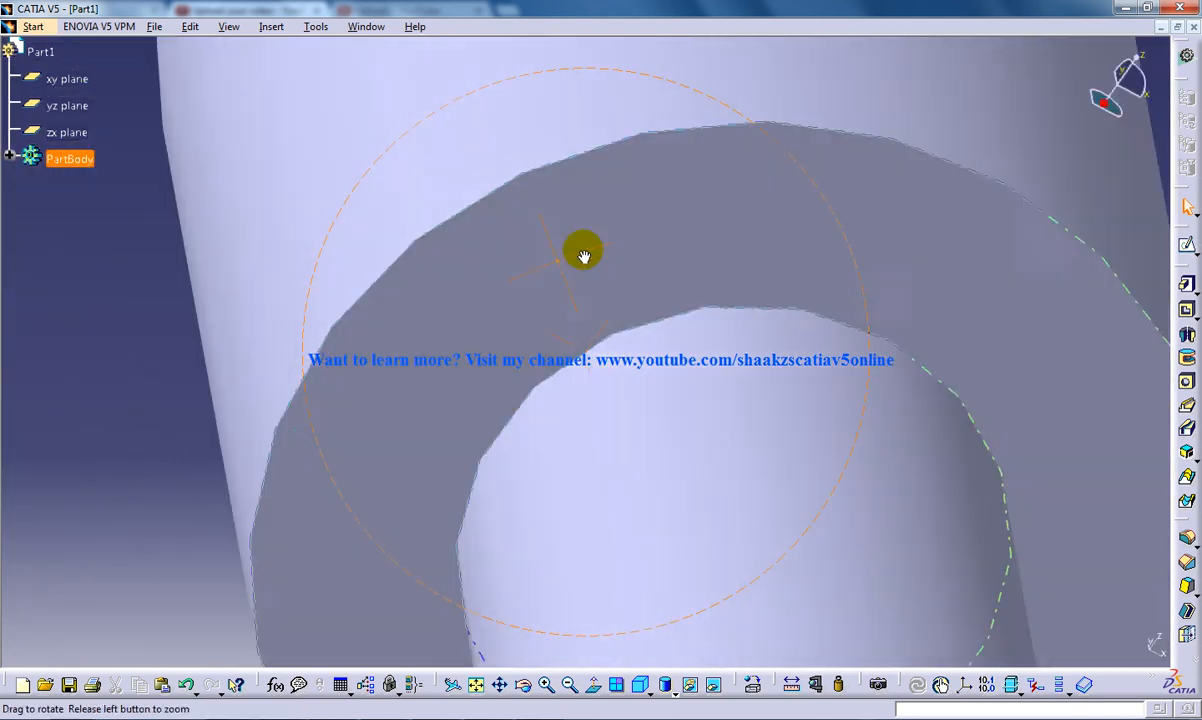
{"action": "left_click_drag", "start_coordinate": [584, 250], "coordinate": [716, 504]}
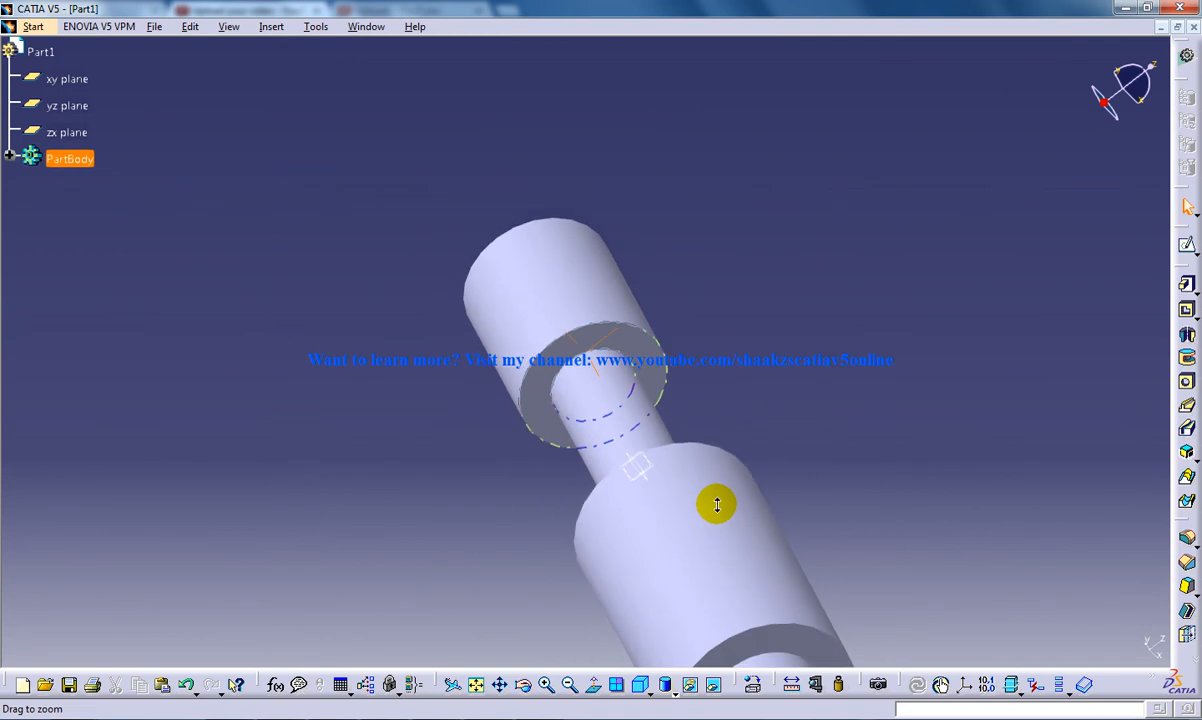